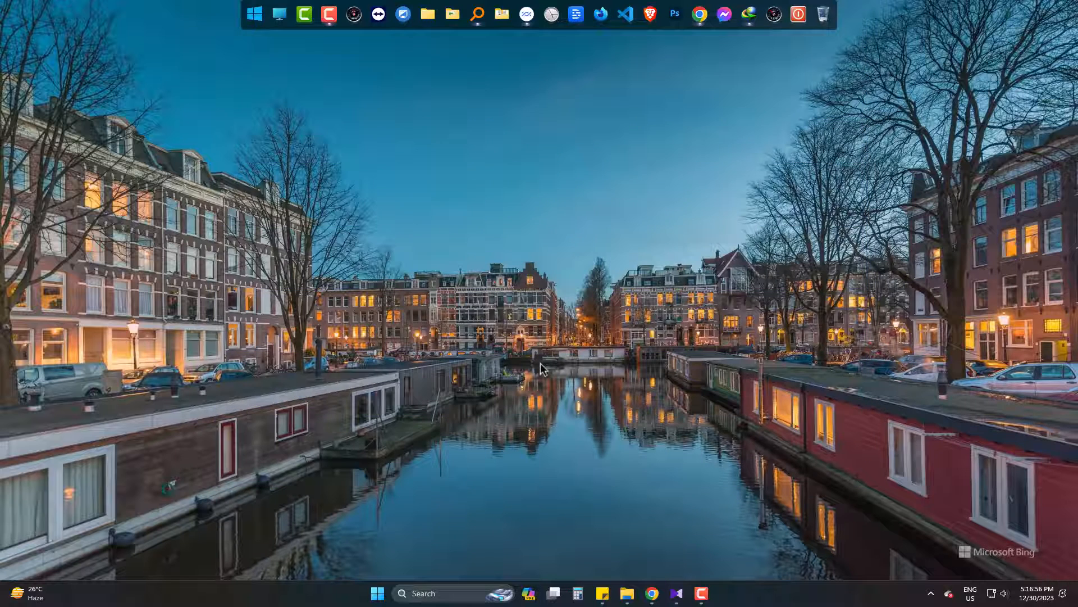
Launch KMPlayer and bring up the Downloads Video folder to load the clips.
{"action": "left_click", "coordinate": [703, 593]}
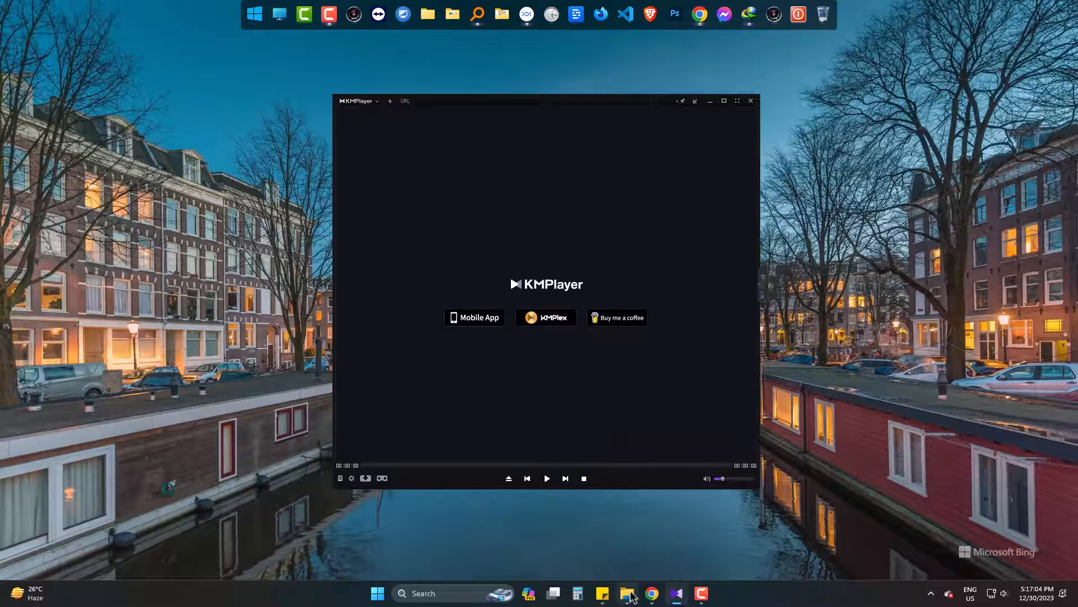
{"action": "left_click", "coordinate": [627, 593]}
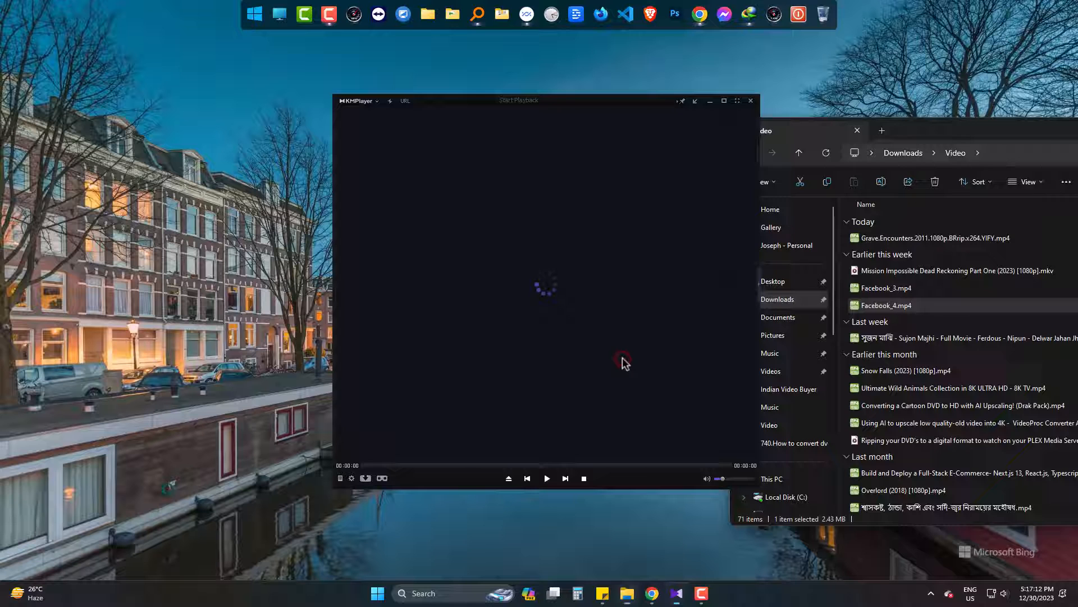
Set the playback repeat mode to Repeat One for the current Facebook video.
{"action": "left_click", "coordinate": [547, 478]}
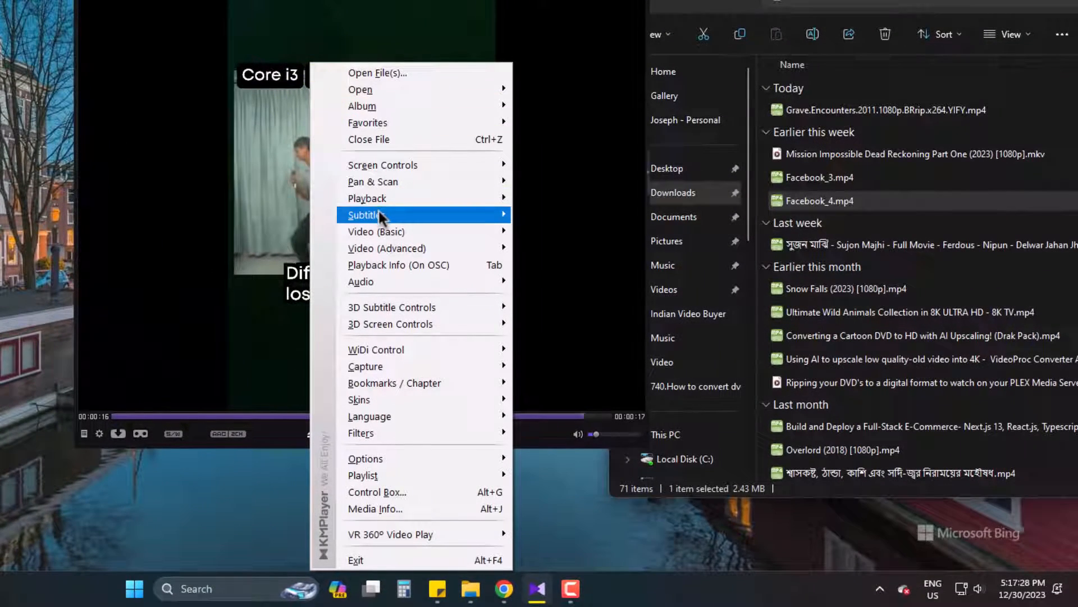
{"action": "mouse_move", "coordinate": [368, 198]}
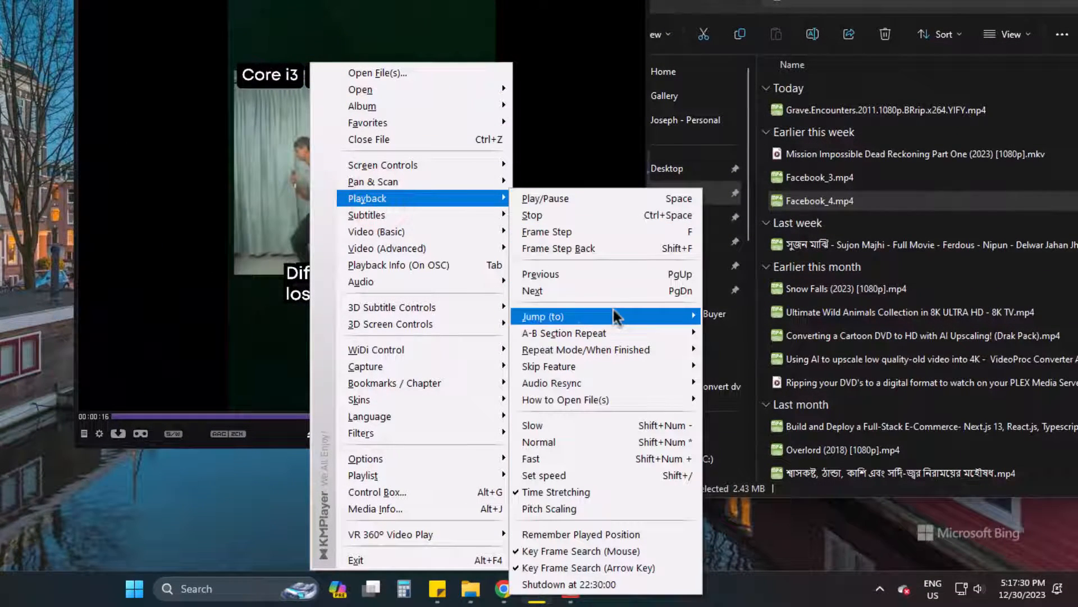
{"action": "mouse_move", "coordinate": [618, 355]}
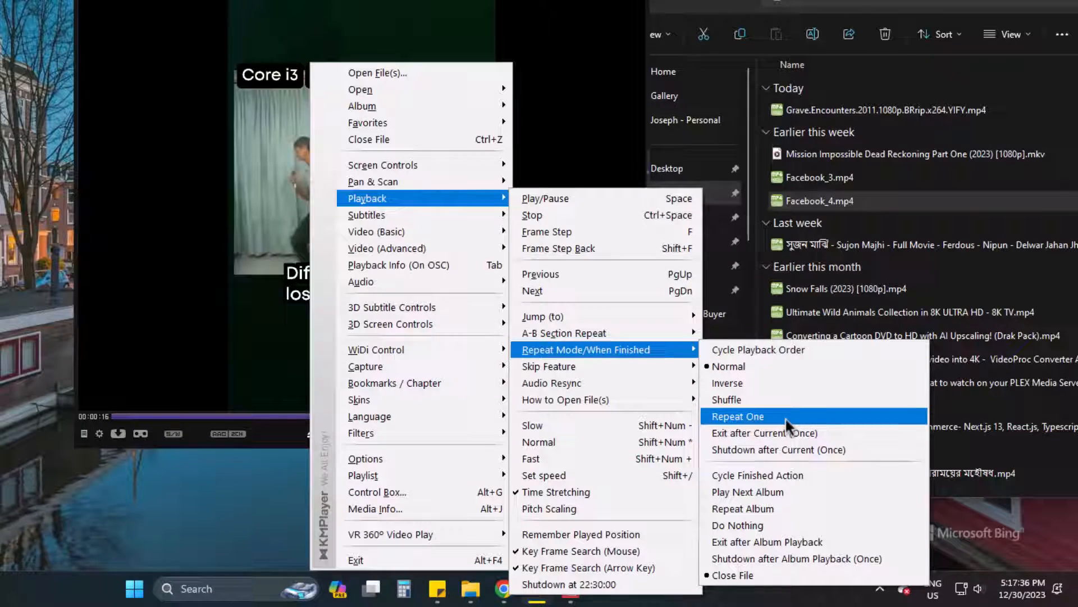
{"action": "left_click", "coordinate": [737, 416]}
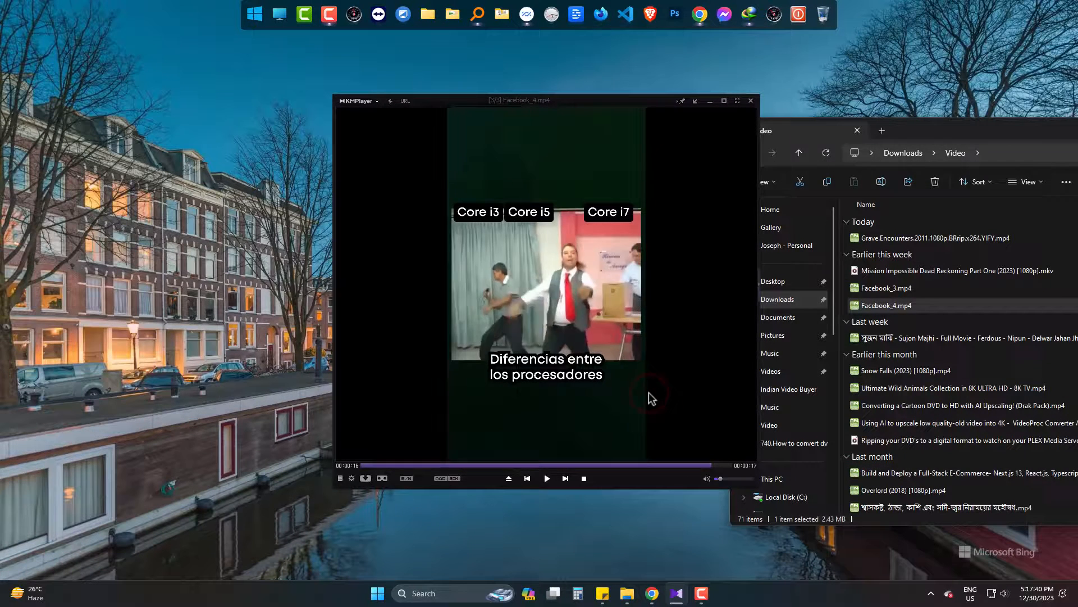
Restart Facebook_4.mp4 from the beginning to confirm Repeat One works.
{"action": "left_click", "coordinate": [547, 479]}
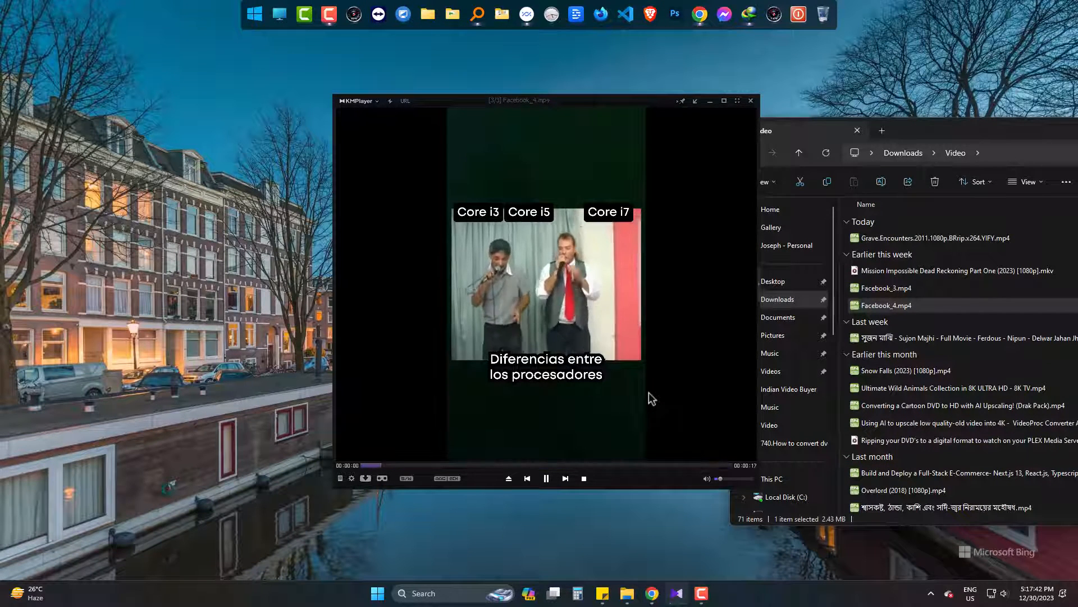
{"action": "left_click", "coordinate": [723, 477]}
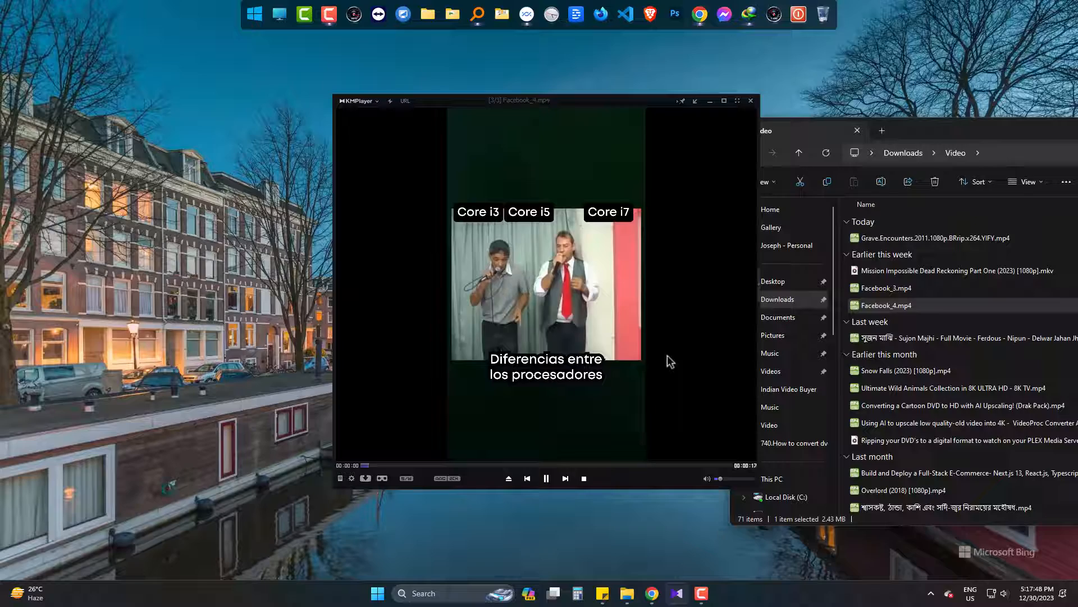
Set the repeat mode to Shuffle so a random video plays, then pause it.
{"action": "left_click", "coordinate": [547, 478]}
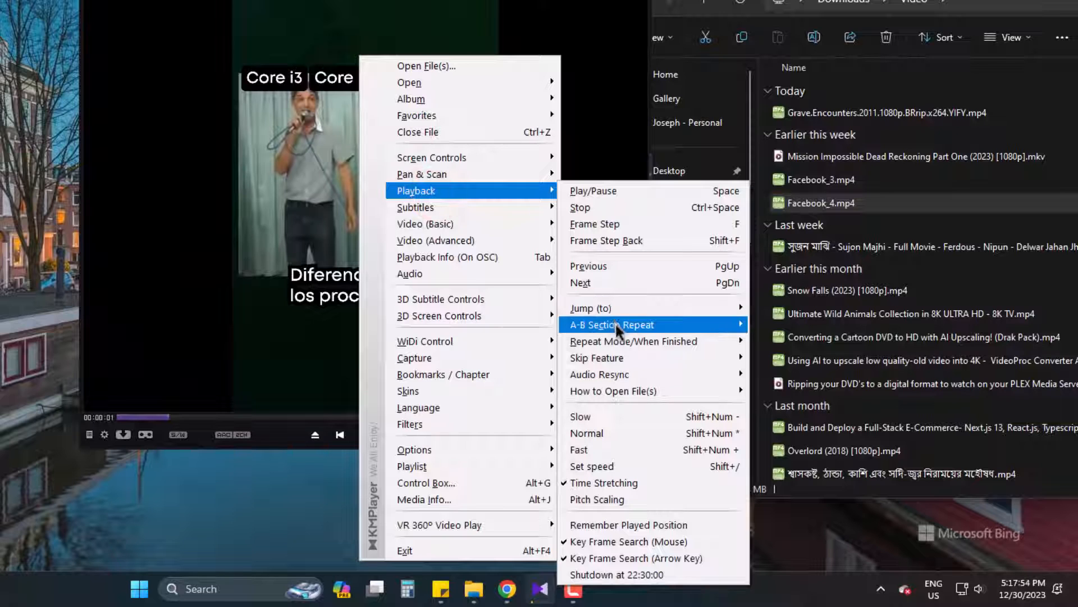
{"action": "mouse_move", "coordinate": [634, 342]}
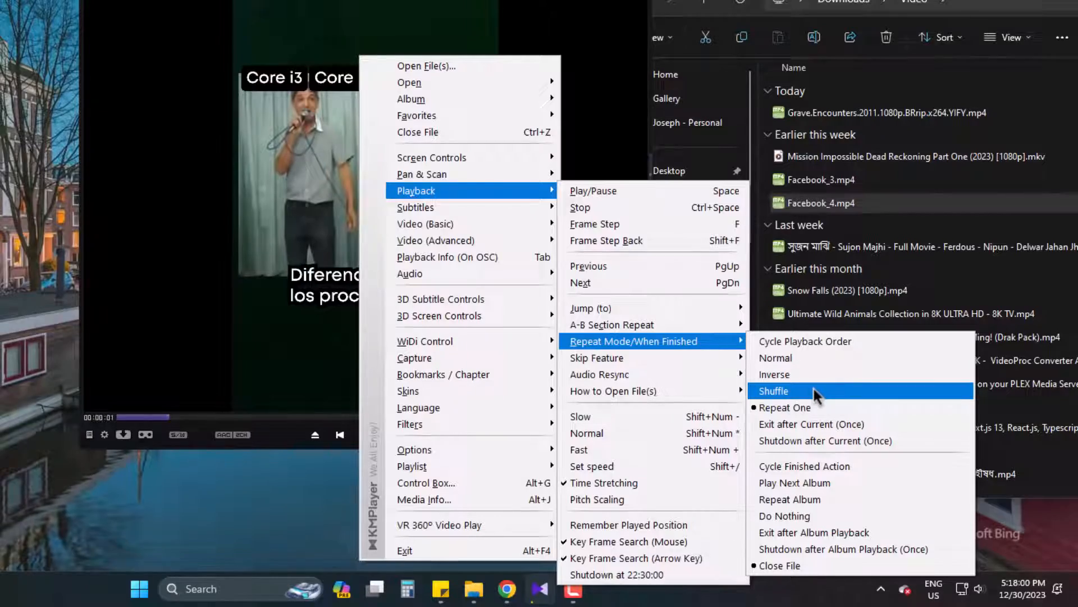
{"action": "left_click", "coordinate": [773, 391]}
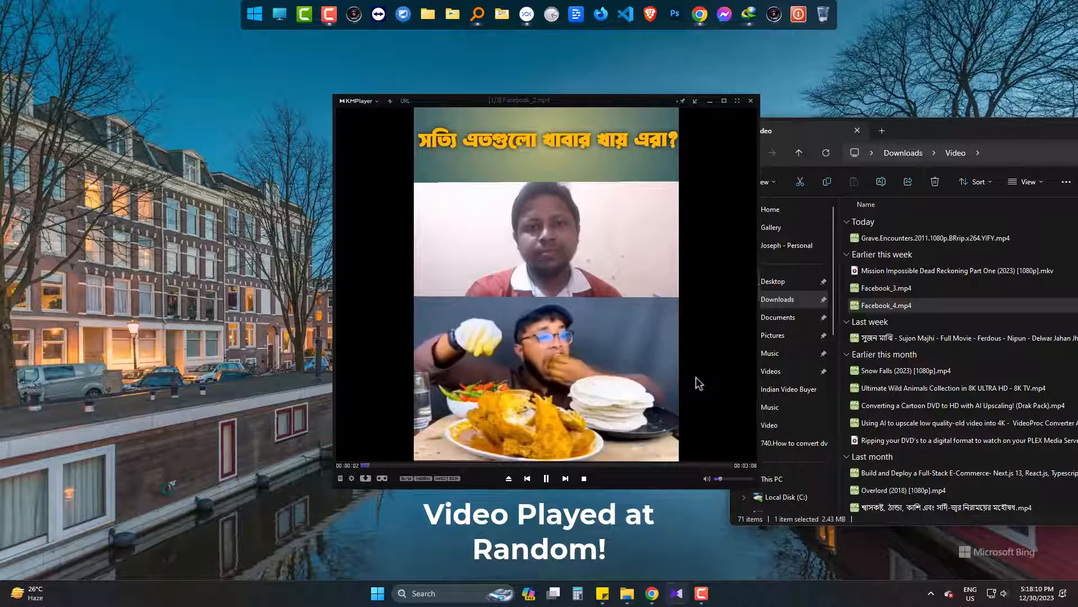
{"action": "left_click", "coordinate": [547, 479]}
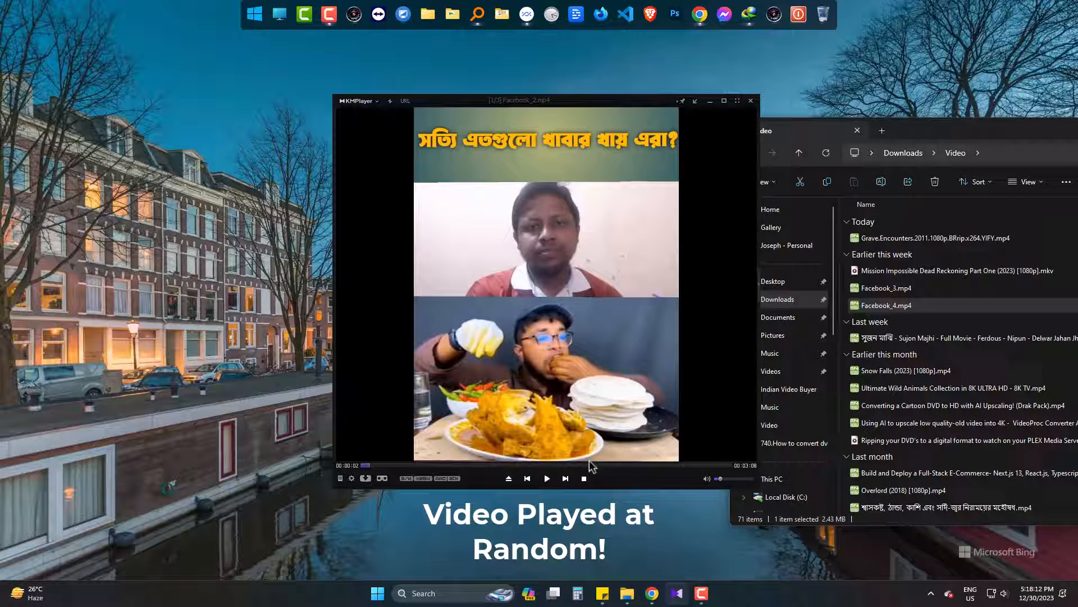
Set the mode to Exit after Current (Once) and resume the clip near its end.
{"action": "right_click", "coordinate": [578, 209]}
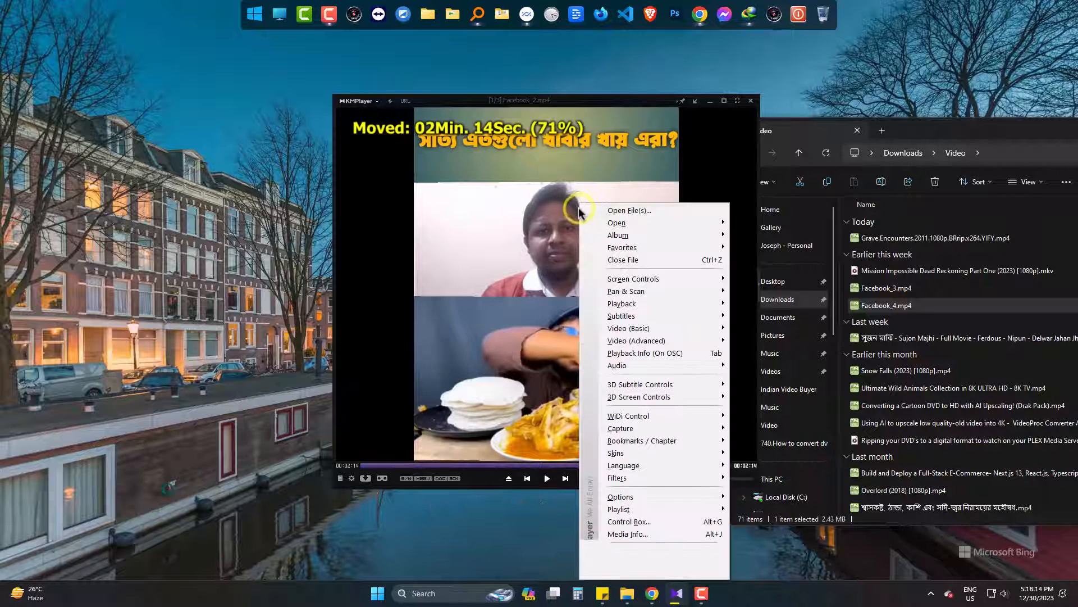
{"action": "mouse_move", "coordinate": [654, 303]}
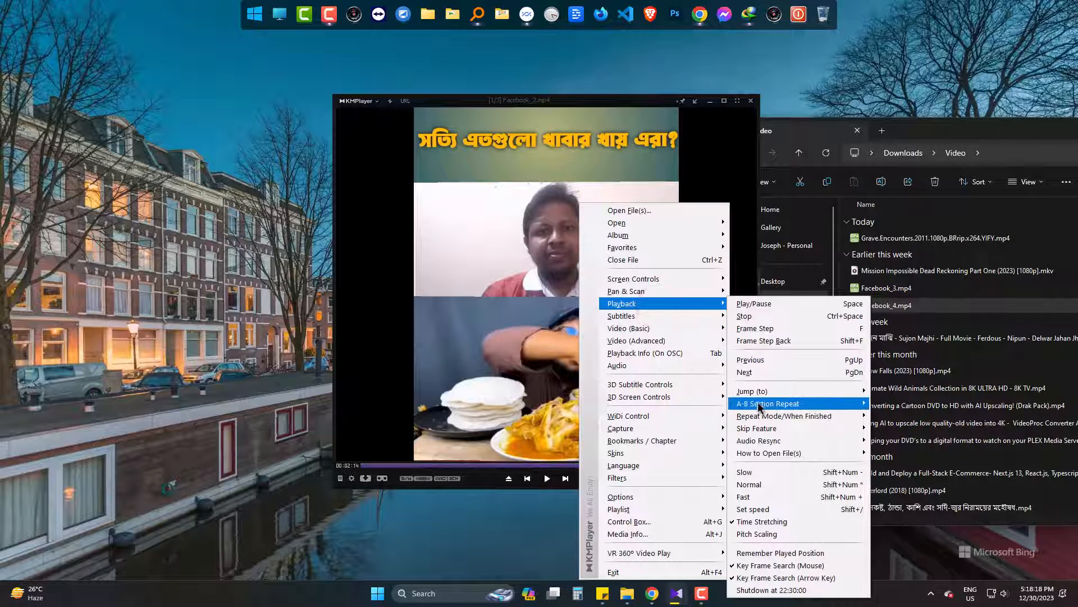
{"action": "mouse_move", "coordinate": [784, 416]}
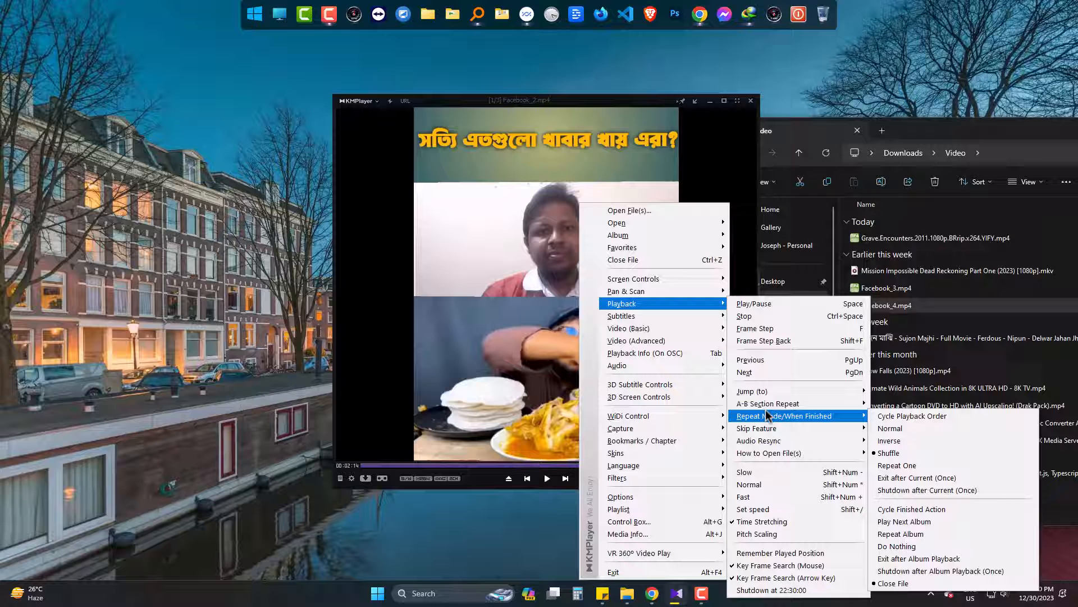
{"action": "mouse_move", "coordinate": [916, 477]}
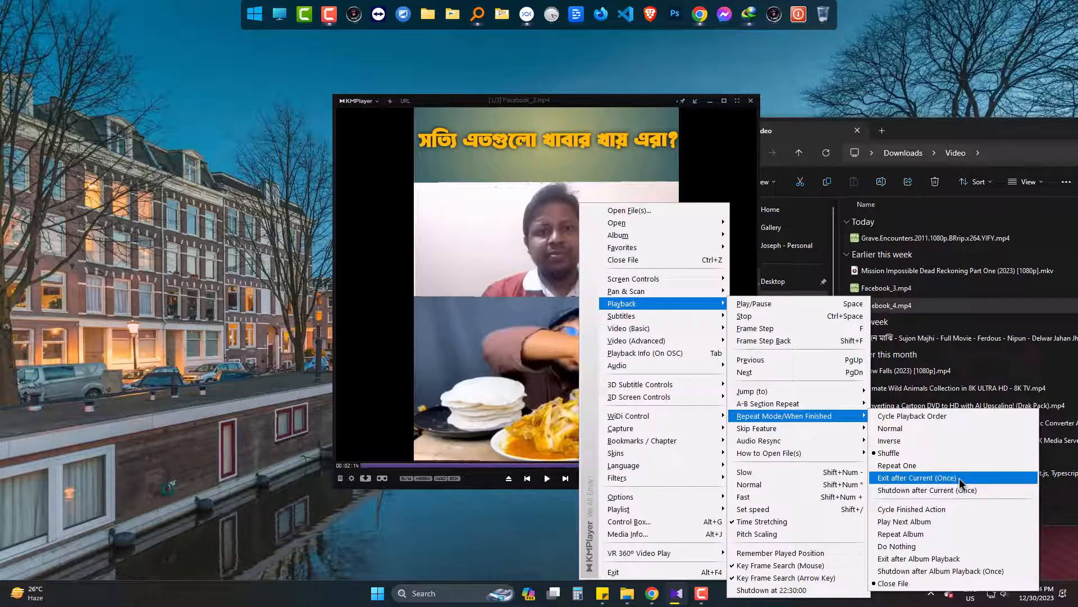
{"action": "left_click", "coordinate": [915, 478]}
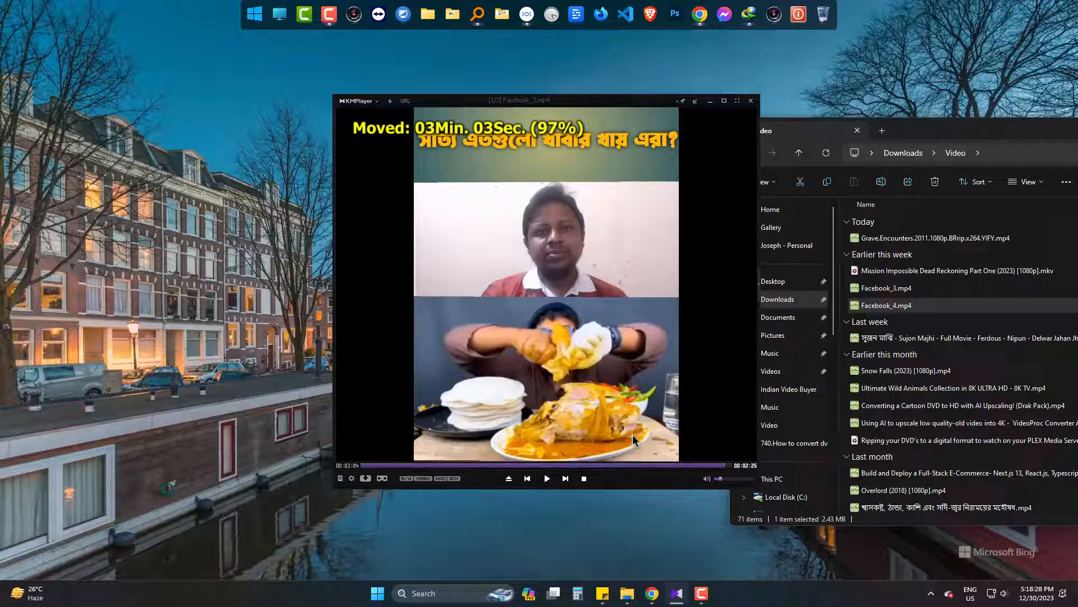
{"action": "left_click", "coordinate": [547, 478]}
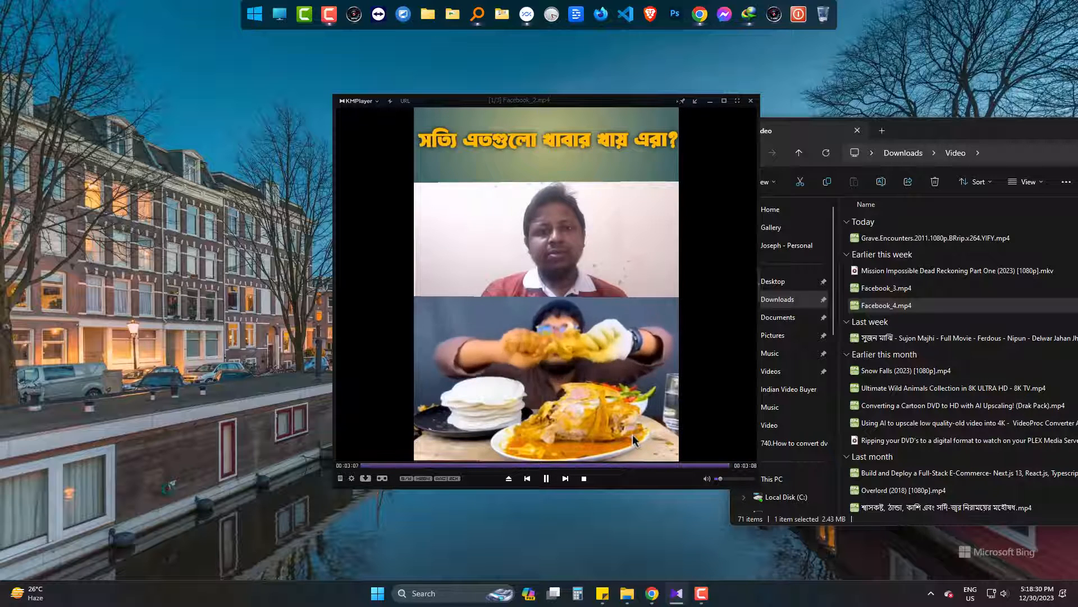